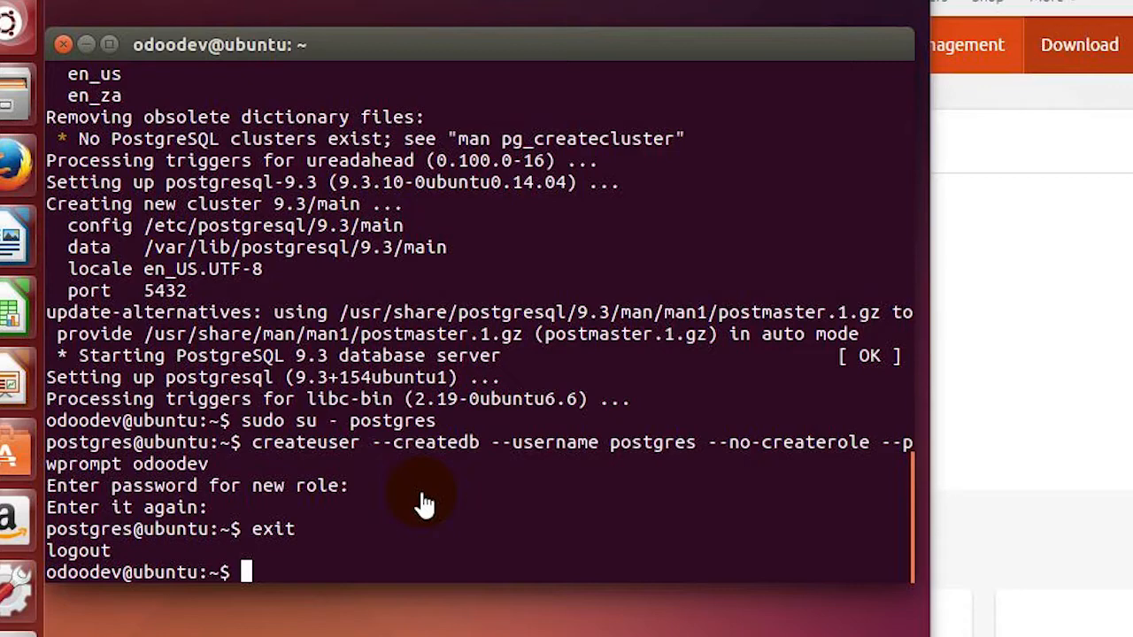
{"action": "mouse_move", "coordinate": [425, 496]}
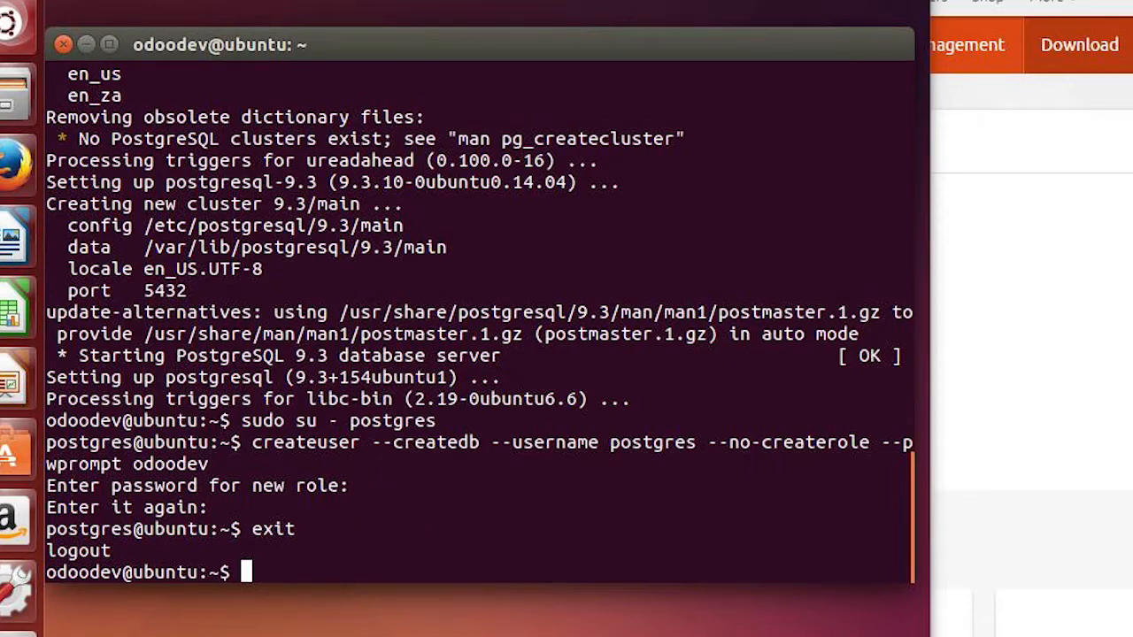
{"action": "mouse_move", "coordinate": [58, 624]}
{"action": "type", "text": "sudo apt-get install python-cups python-dateutil python-decorator python-docutils python-feedparser"}
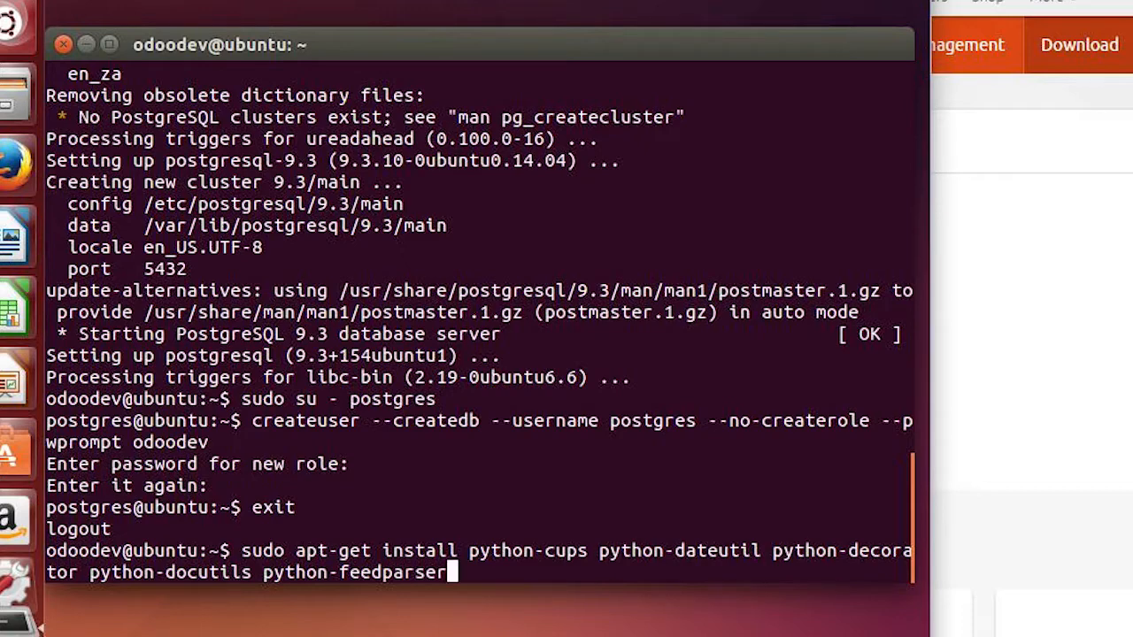
{"action": "mouse_move", "coordinate": [119, 558]}
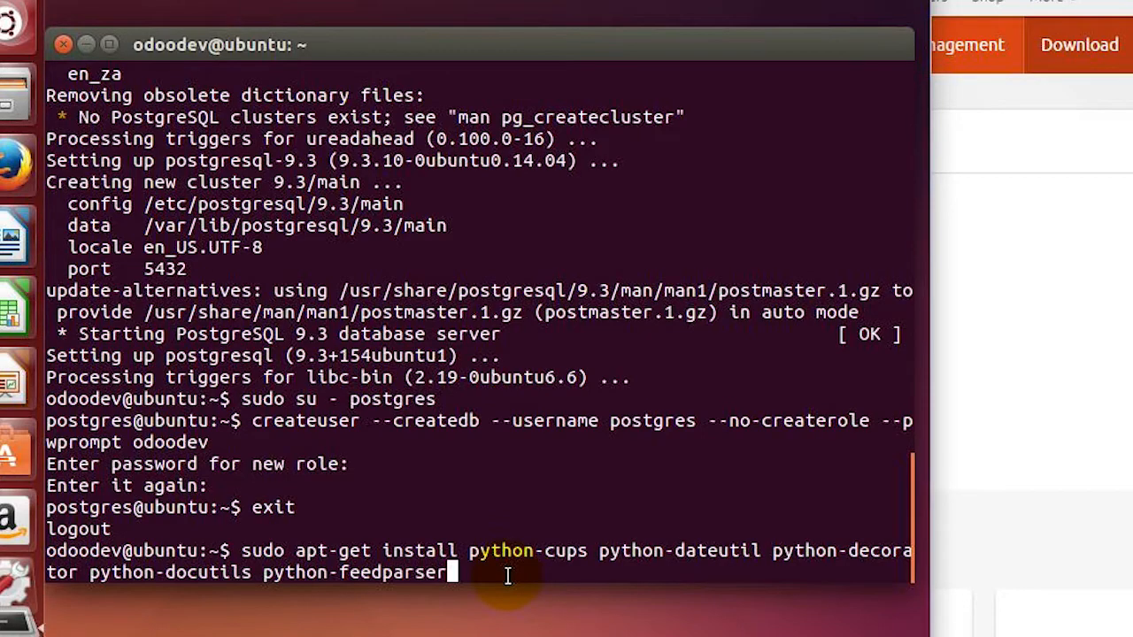
- Install python-cups, dateutil, decorator, docutils and feedparser, confirming the ten new packages with Y
{"action": "key", "text": "Return"}
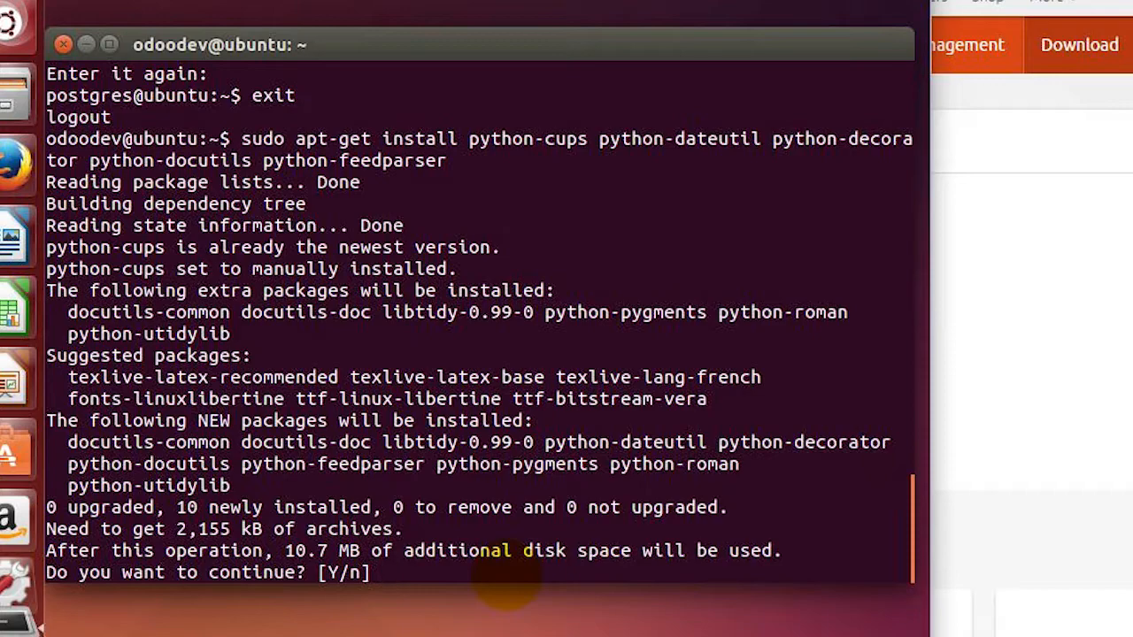
{"action": "type", "text": "Y"}
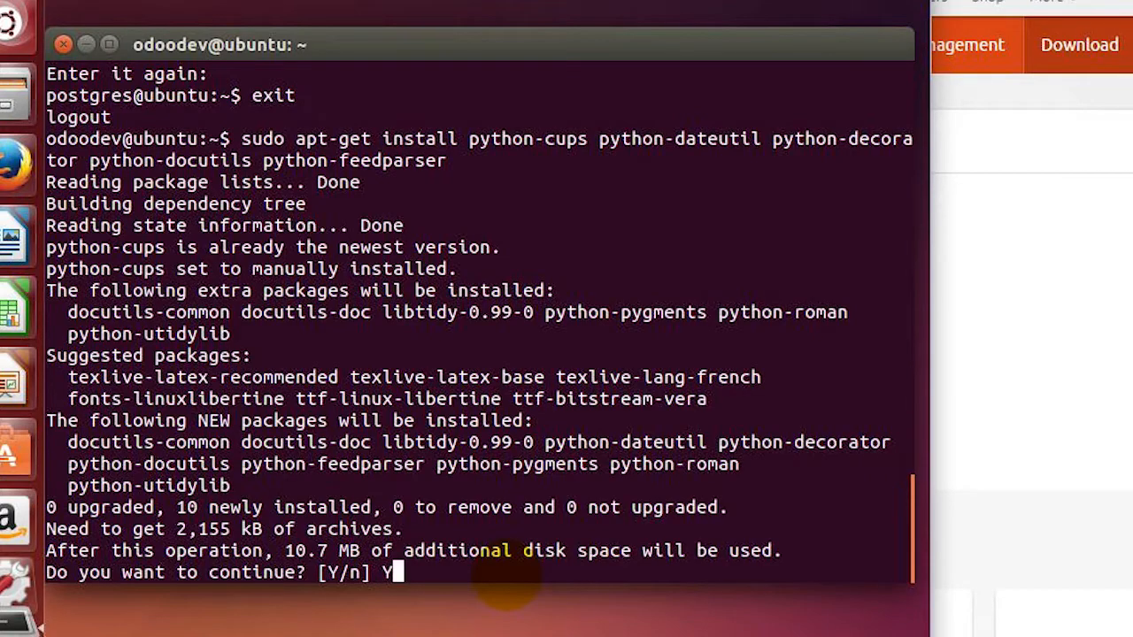
{"action": "key", "text": "Return"}
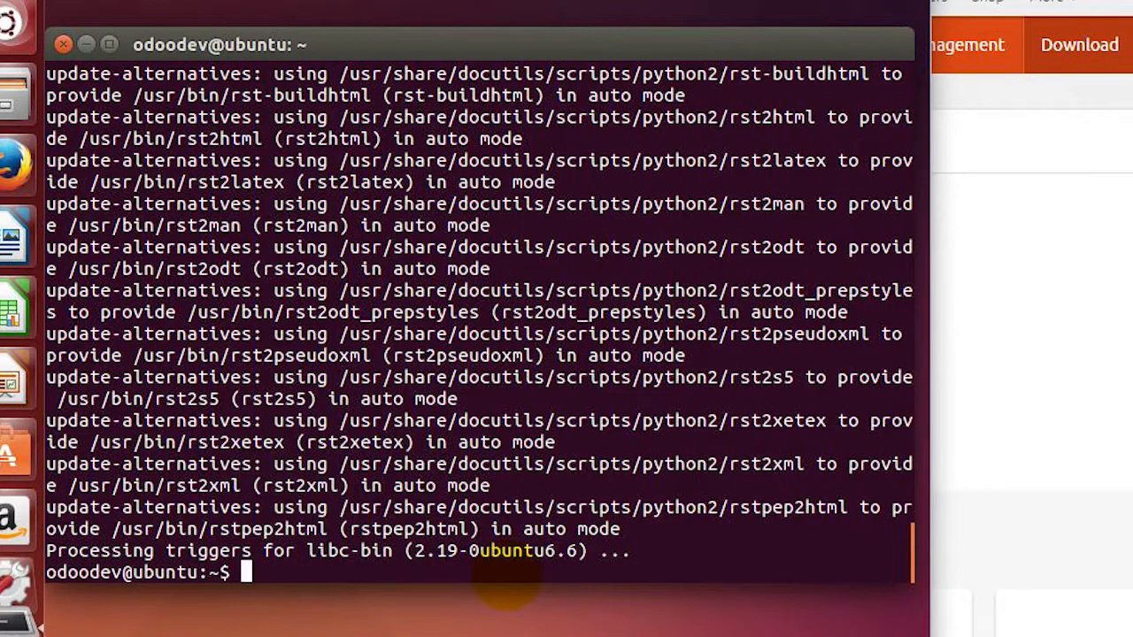
- Install python-gdata, geoip, gevent, jinja2 and ldap using a corrected apt-get command, confirming with Y
{"action": "type", "text": "sudo apt-get"}
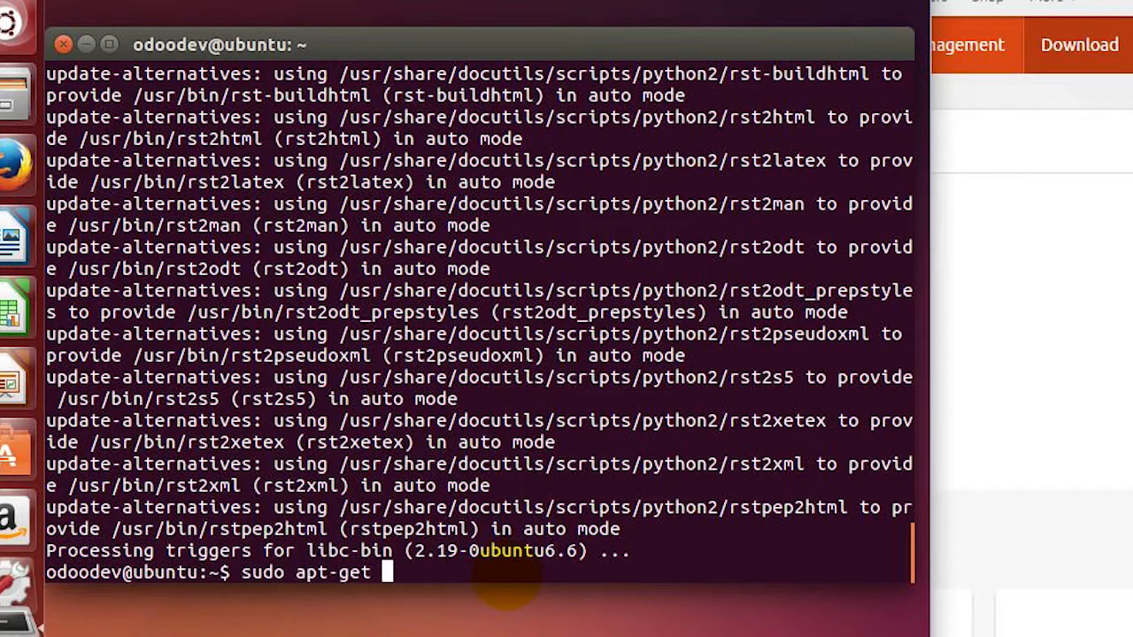
{"action": "type", "text": "install"}
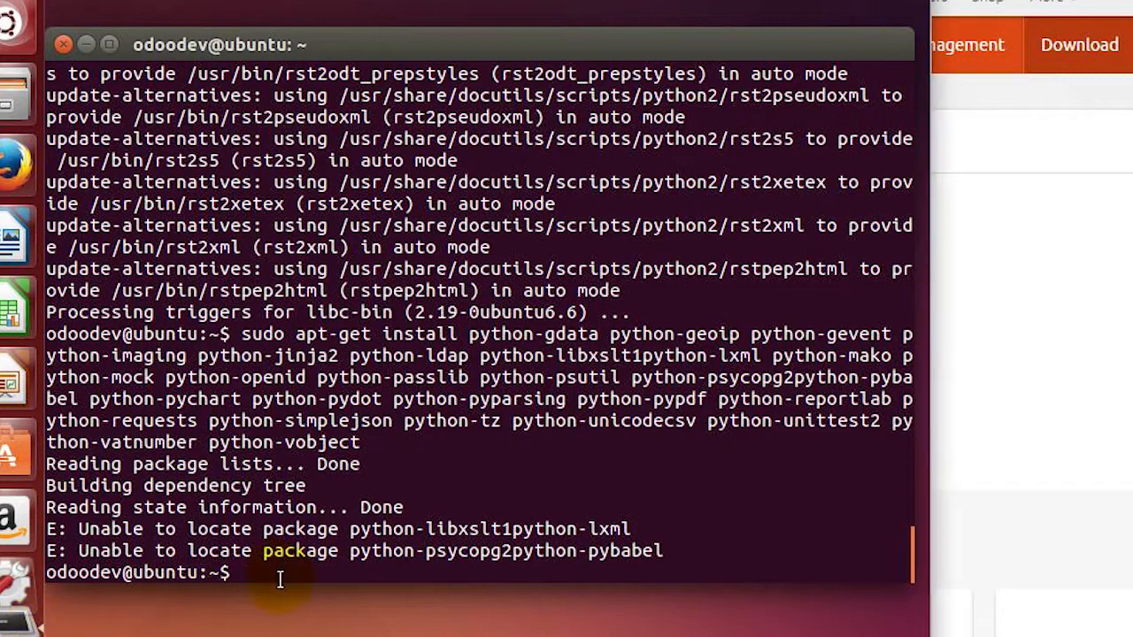
{"action": "type", "text": "sudo apt-get install"}
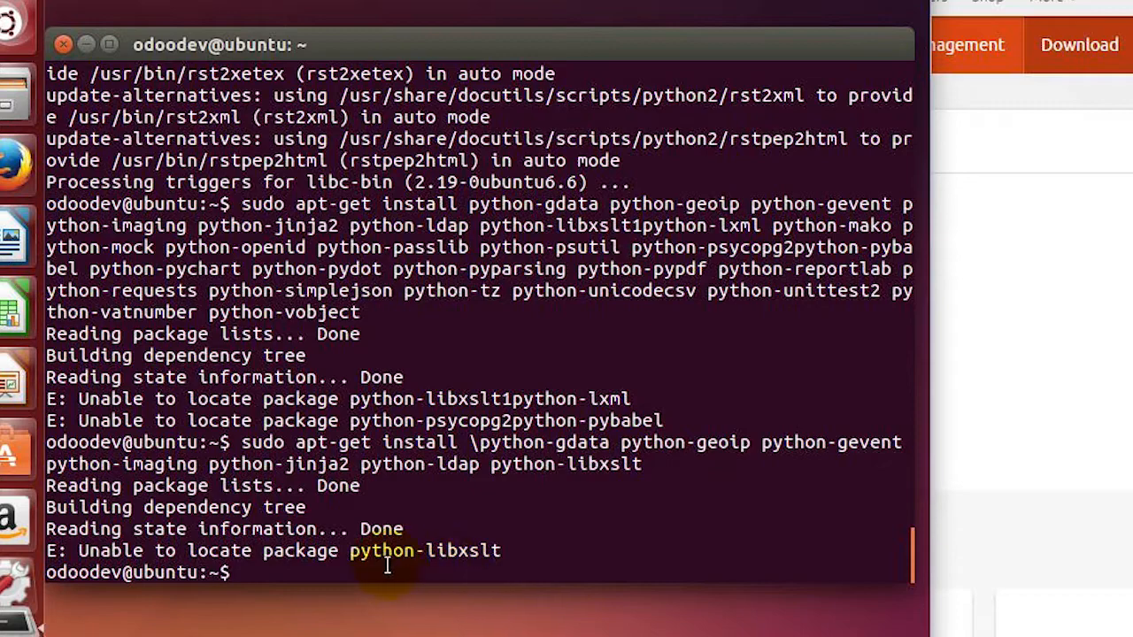
{"action": "type", "text": "\\python-gdata python-geoip python-gevent python-imaging python-jinja2 python-ldap python-libxslt"}
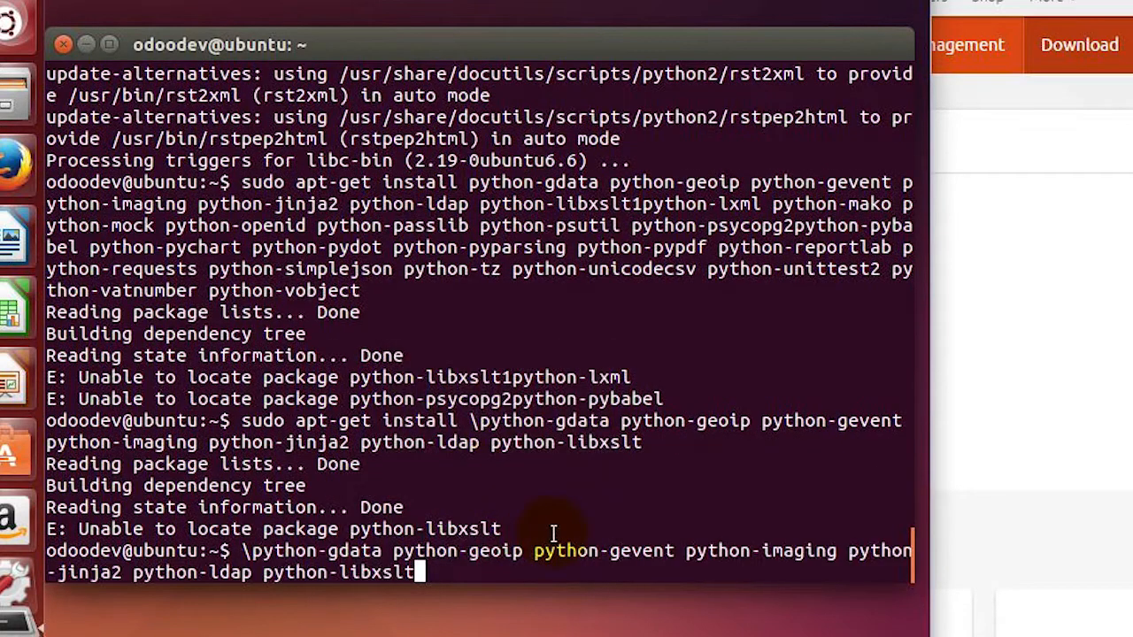
{"action": "key", "text": "BackSpace"}
{"action": "type", "text": "sudo apt-get install"}
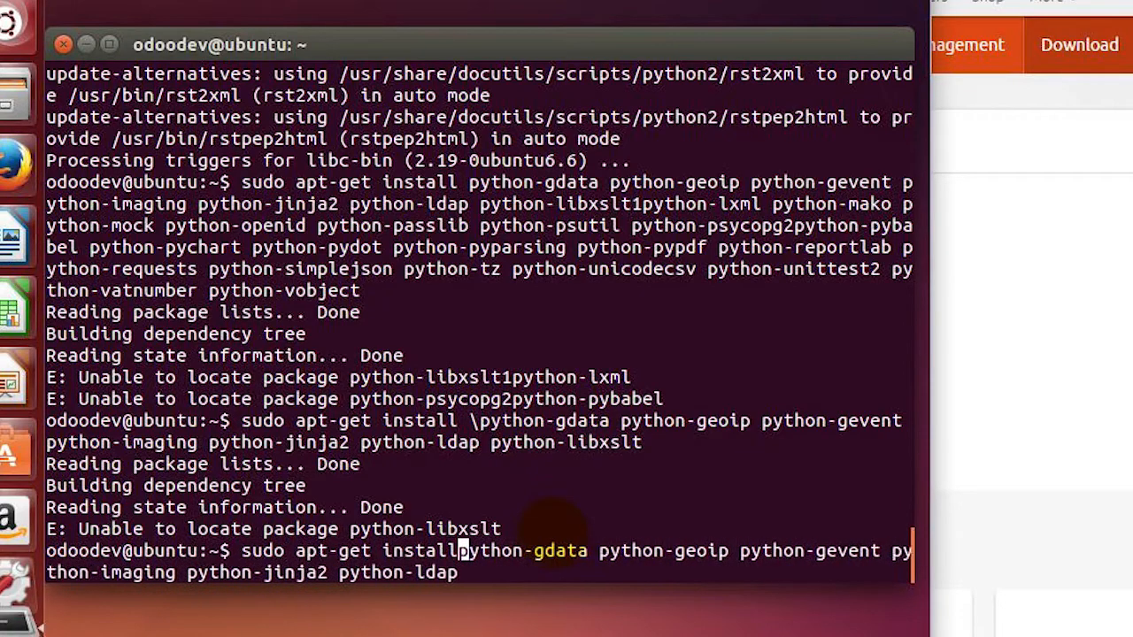
{"action": "key", "text": "Return"}
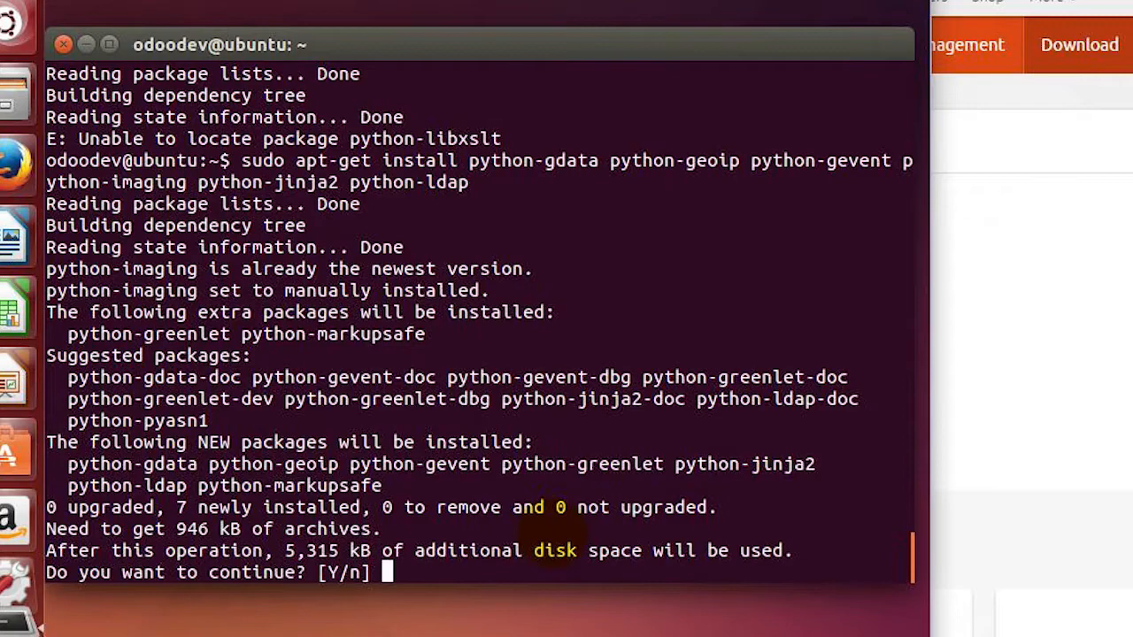
{"action": "type", "text": "Y"}
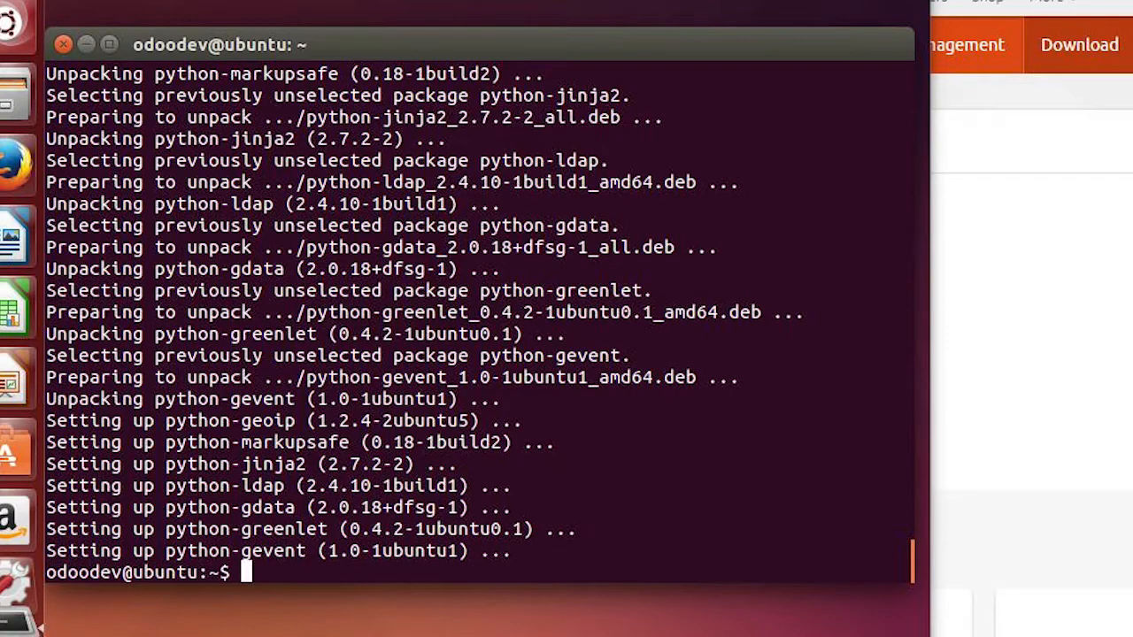
- Install python-libxslt1 and python-lxml via a pasted, space-corrected apt-get command, confirming with Y
{"action": "type", "text": "sudo apt-get in"}
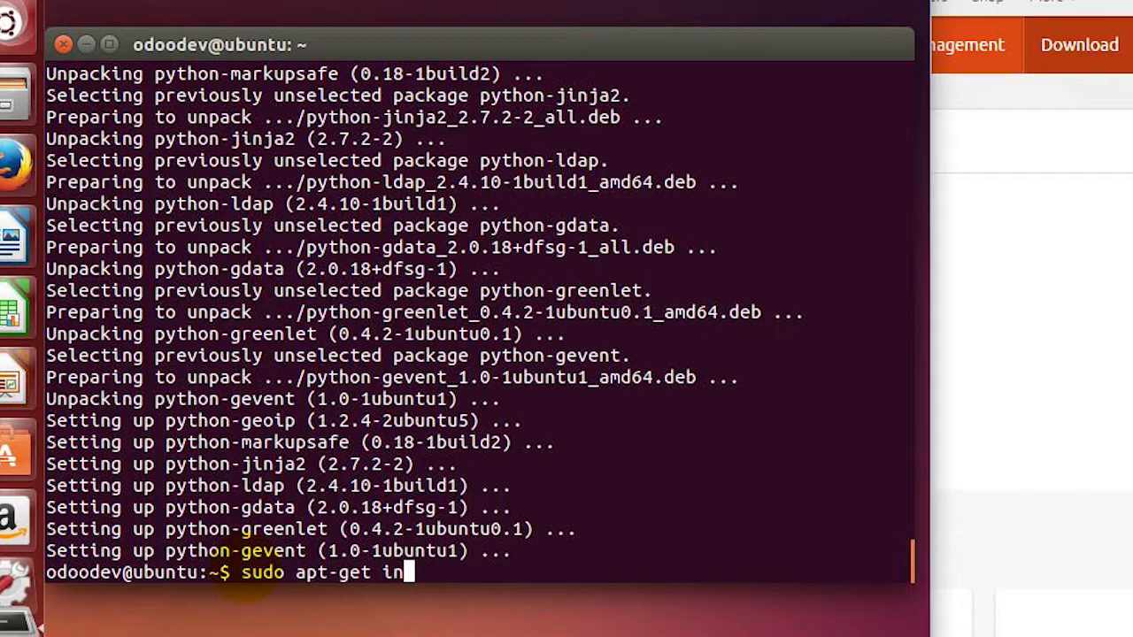
{"action": "type", "text": "stall"}
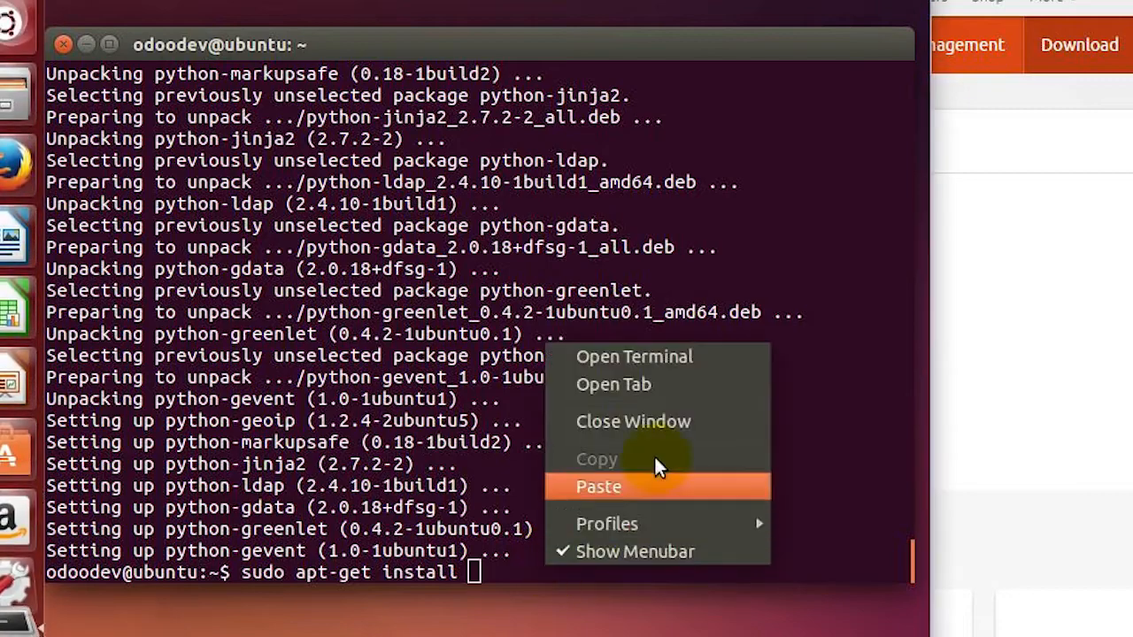
{"action": "left_click", "coordinate": [599, 487]}
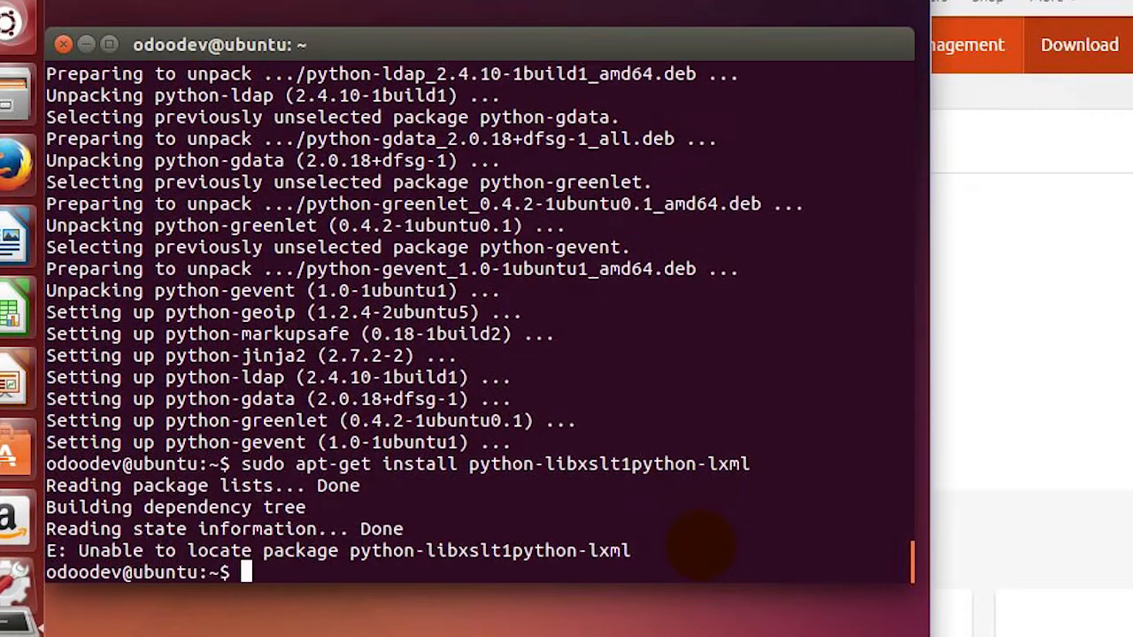
{"action": "type", "text": "sudo apt-get install python-libxslt1python-lxml"}
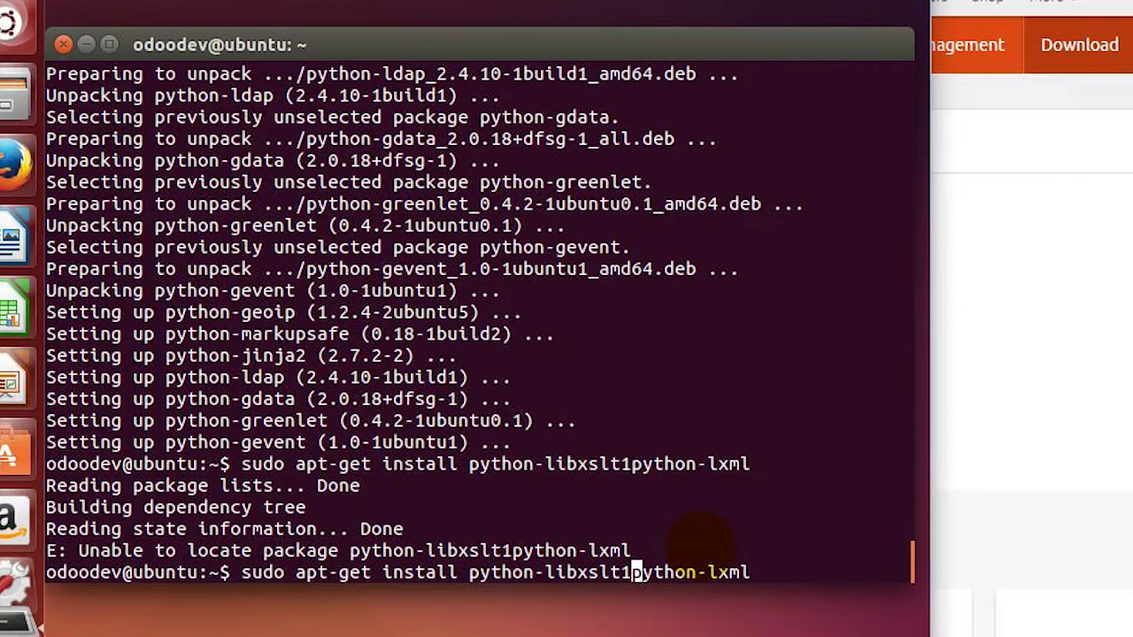
{"action": "key", "text": "Return"}
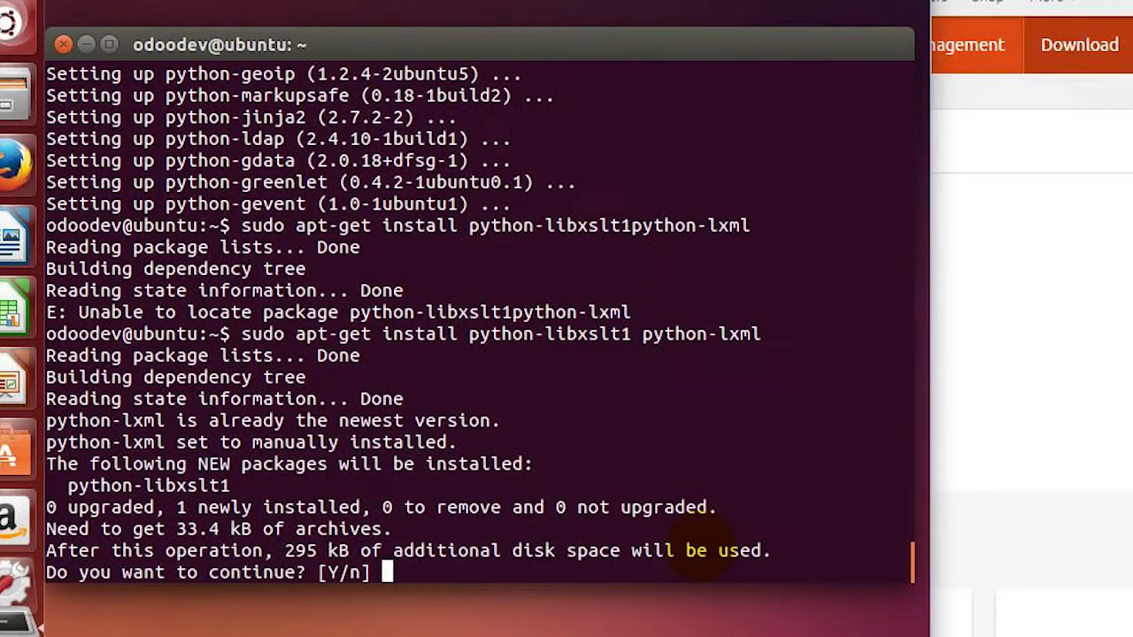
{"action": "mouse_move", "coordinate": [638, 341]}
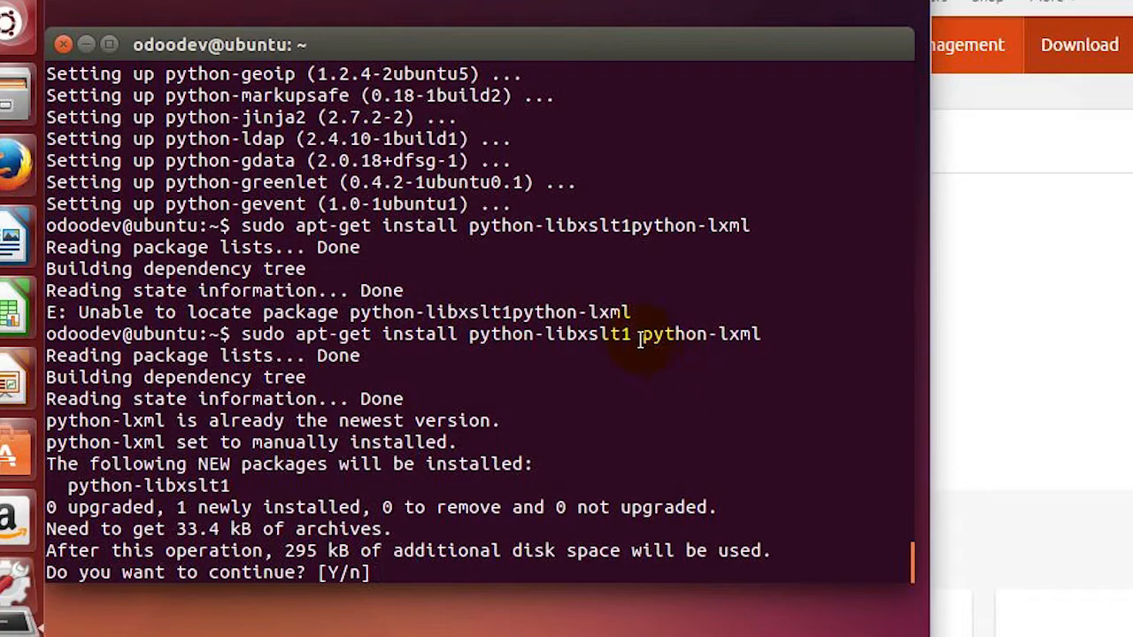
{"action": "type", "text": "Y"}
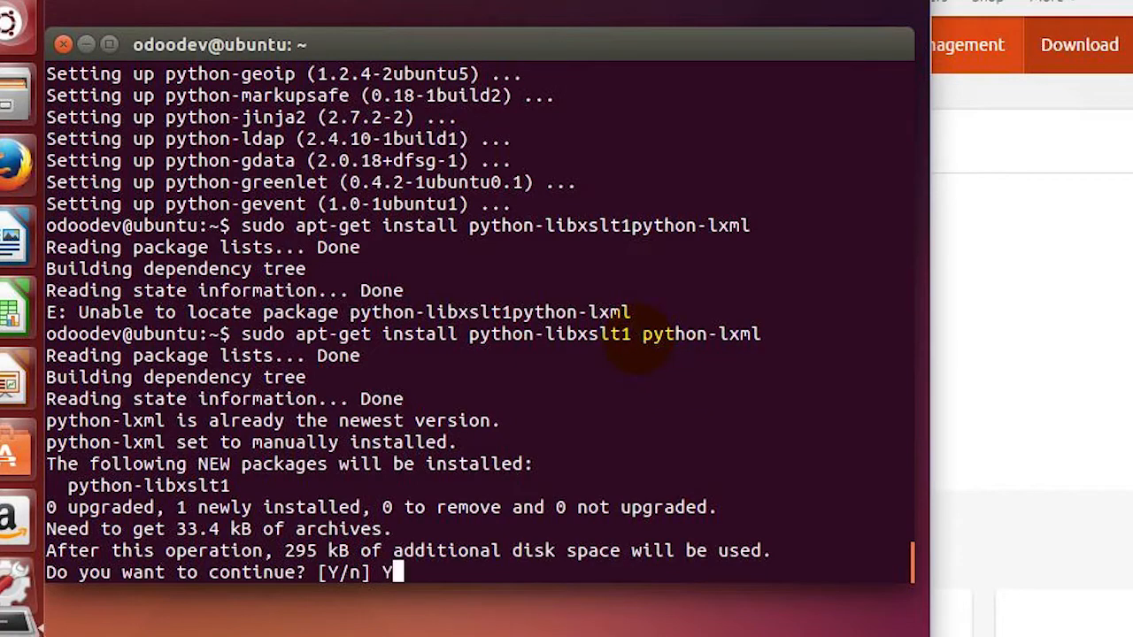
{"action": "key", "text": "Return"}
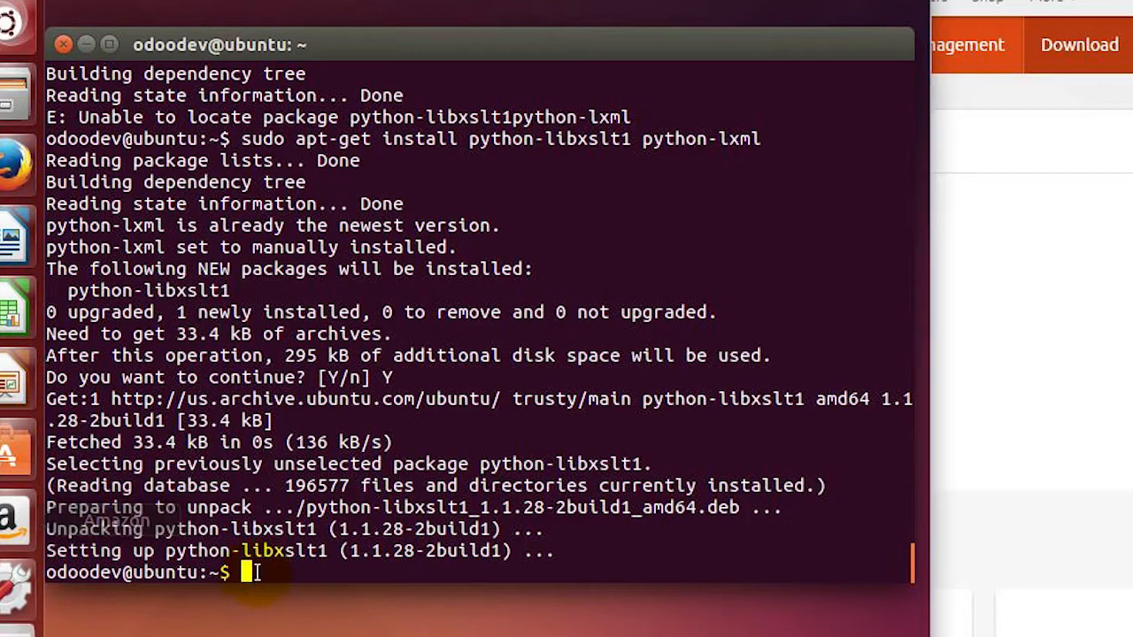
- Install the pasted list of packages, including mako, psycopg2, pybabel and passlib, after separating psycopg2 from pybabel
{"action": "type", "text": "sudo apt"}
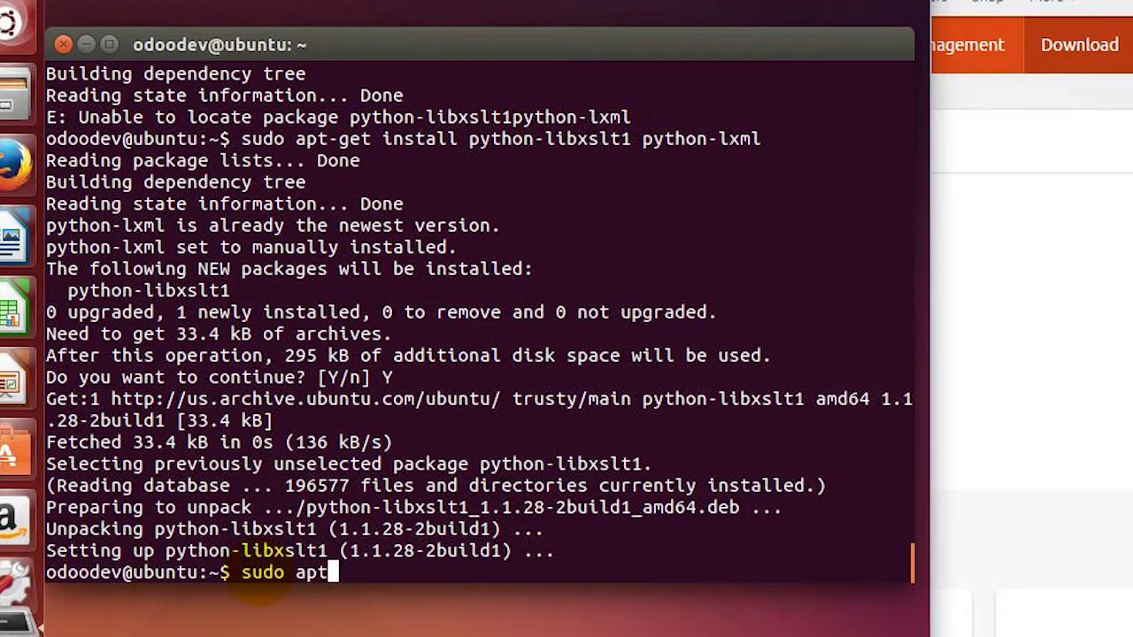
{"action": "type", "text": "-gete"}
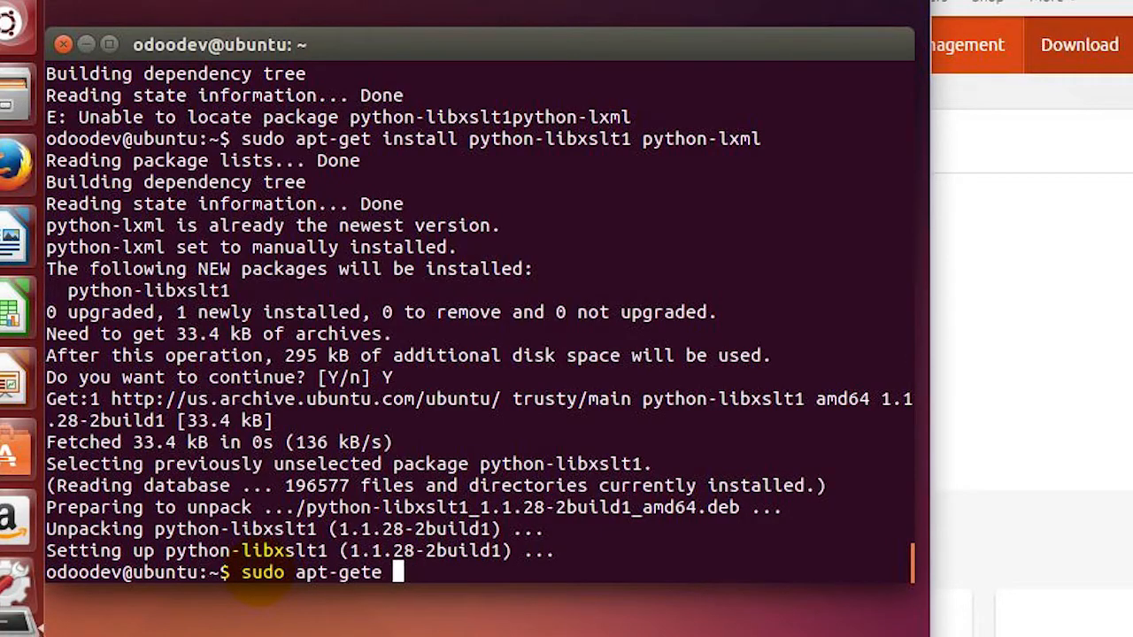
{"action": "type", "text": "install"}
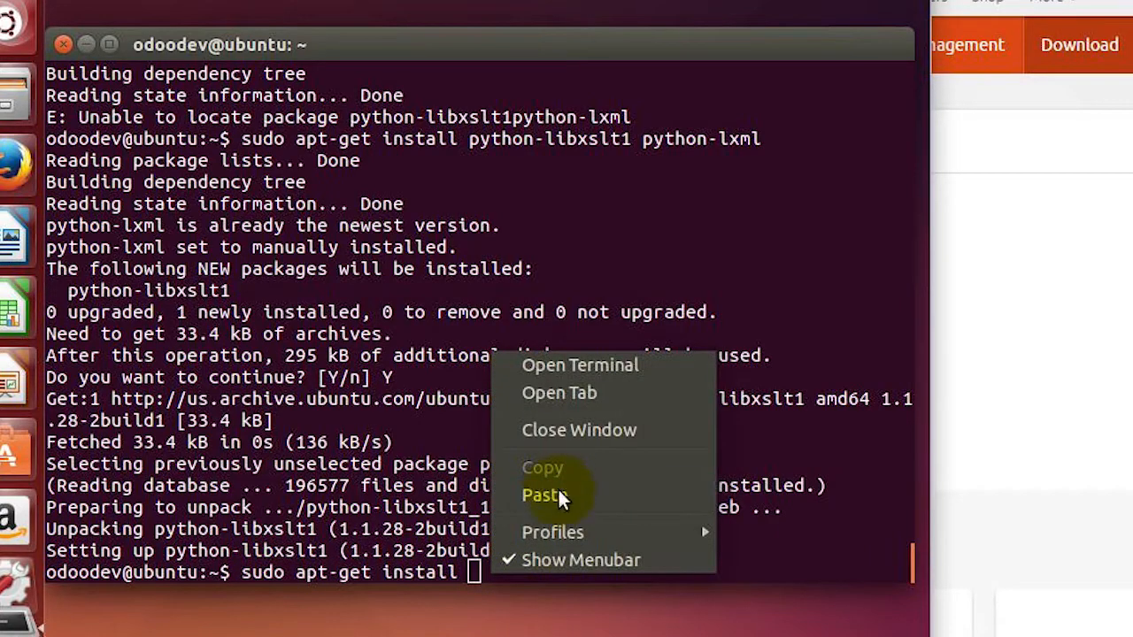
{"action": "left_click", "coordinate": [540, 495]}
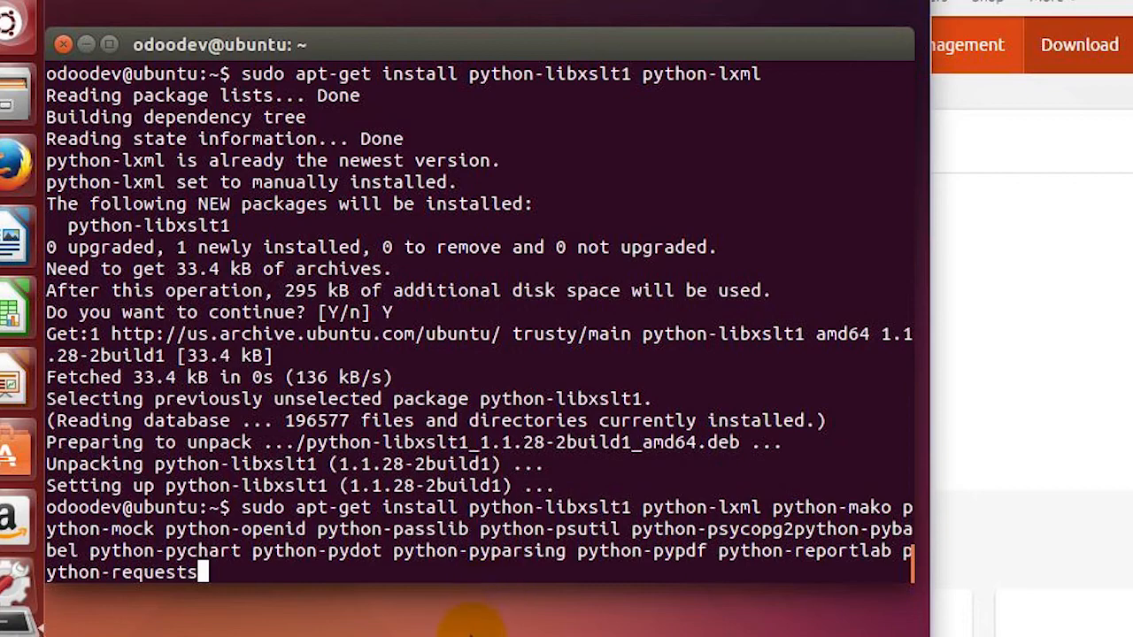
{"action": "key", "text": "Return"}
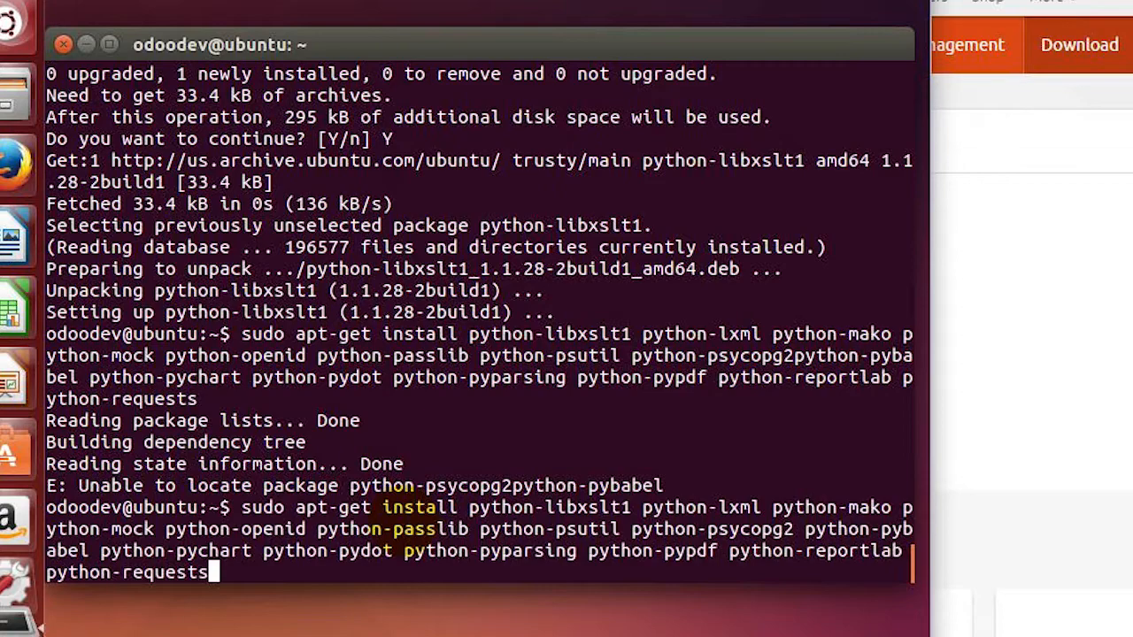
{"action": "key", "text": "Return"}
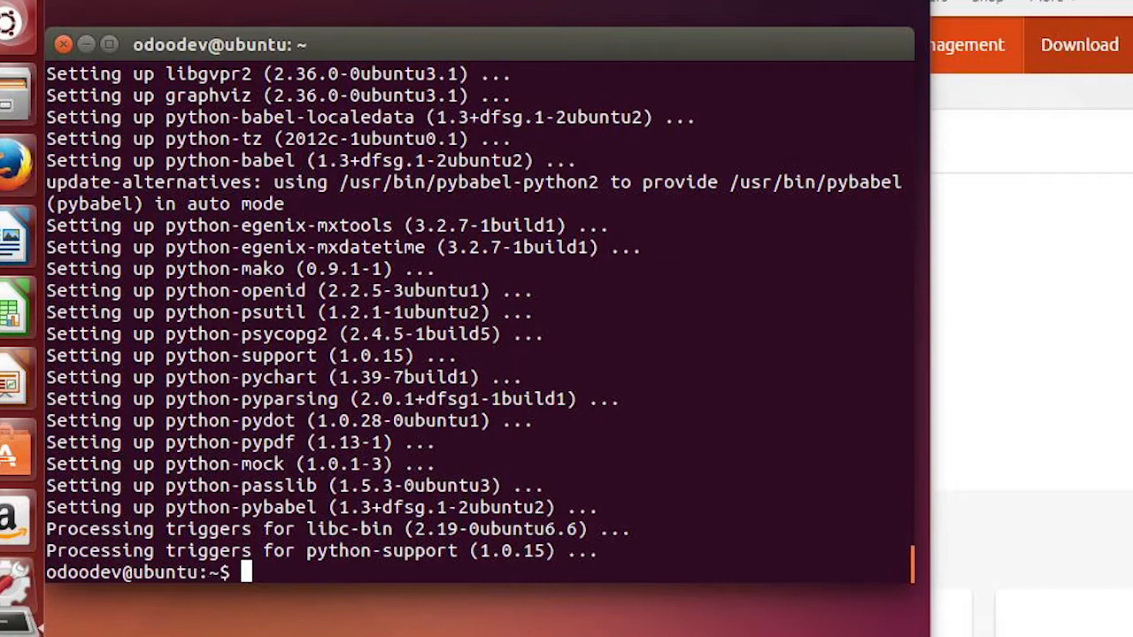
{"action": "mouse_move", "coordinate": [310, 609]}
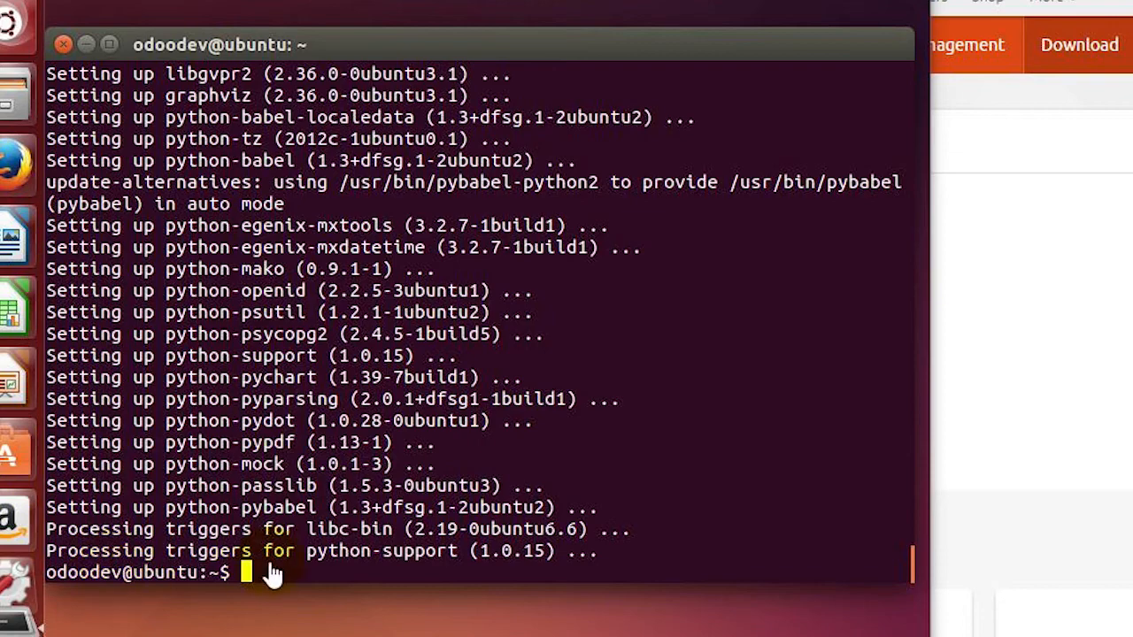
- Install python-simplejson, suds, unicodecsv, unittest2, vatnumber and vobject, confirming with Y
{"action": "type", "text": "sudo"}
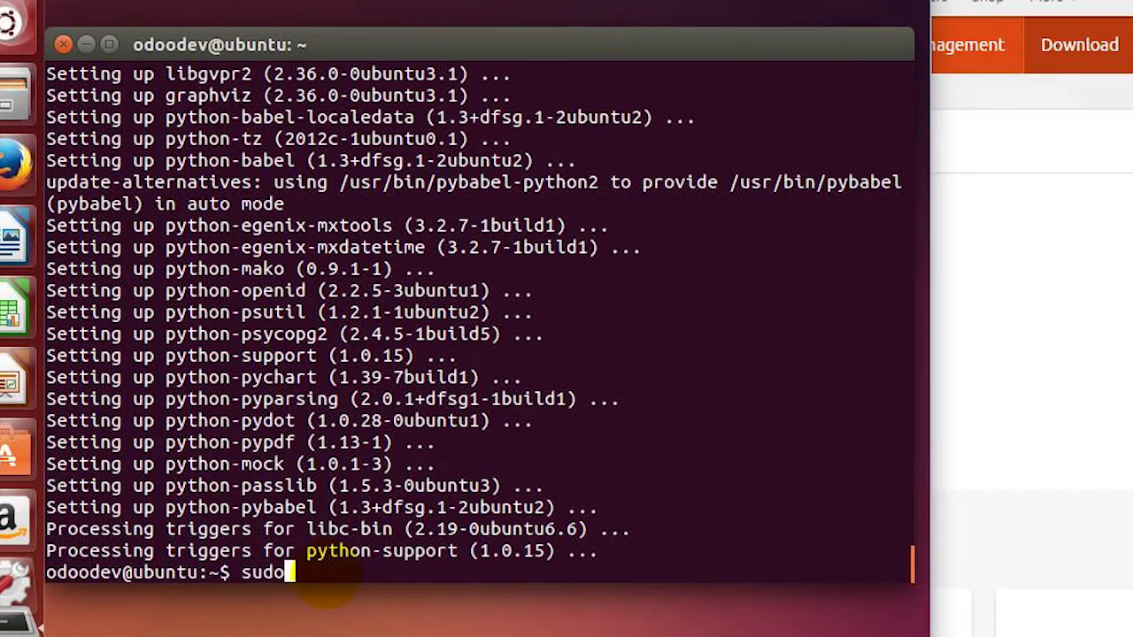
{"action": "type", "text": "apt-get insta"}
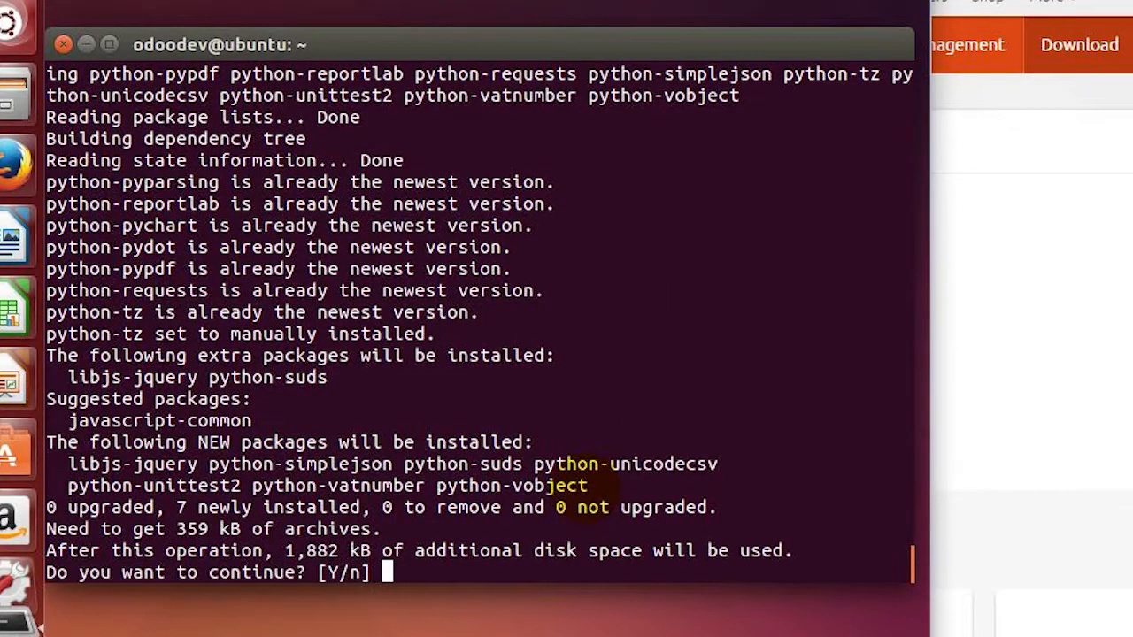
{"action": "type", "text": "Y"}
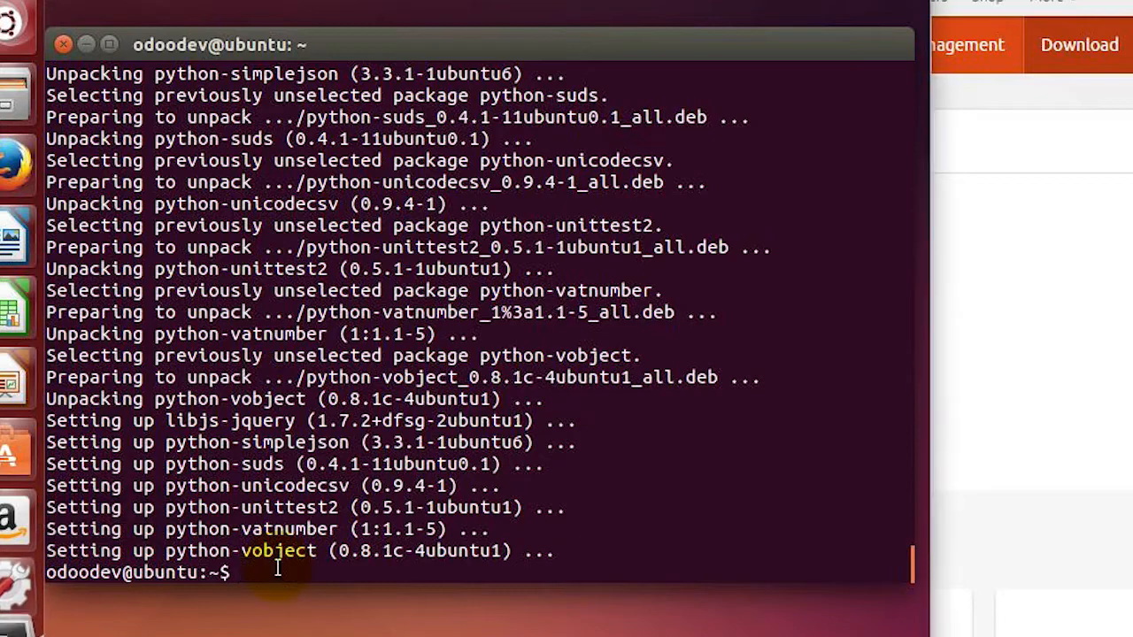
- Install python-werkzeug, xlwt, yaml and wkhtmltopdf from a pasted package list
{"action": "type", "text": "sudo"}
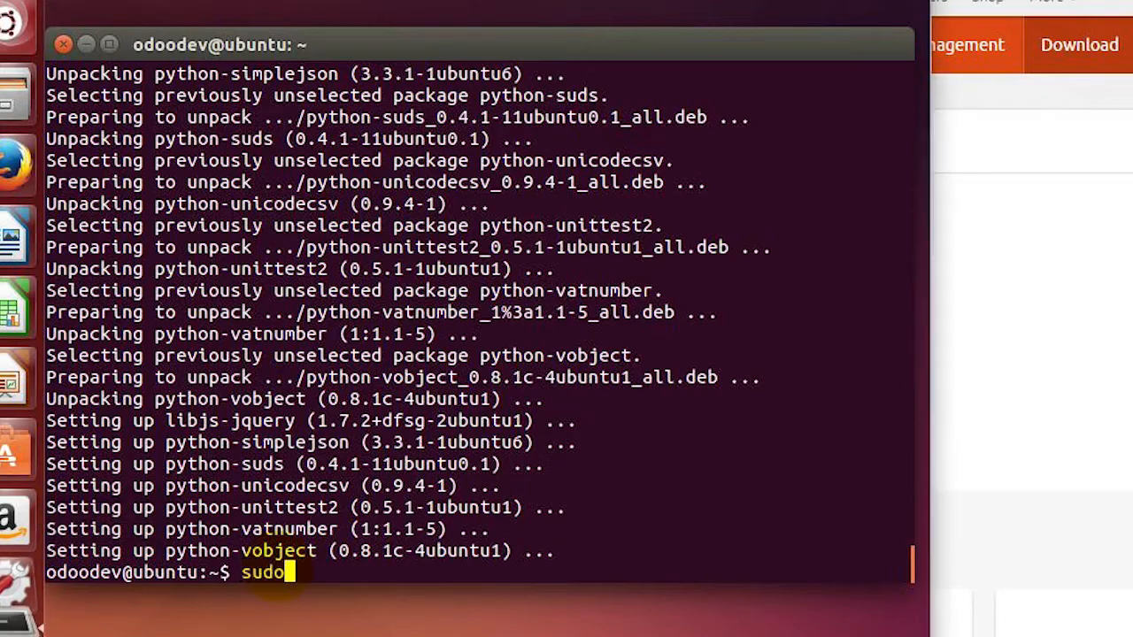
{"action": "type", "text": "apt-get"}
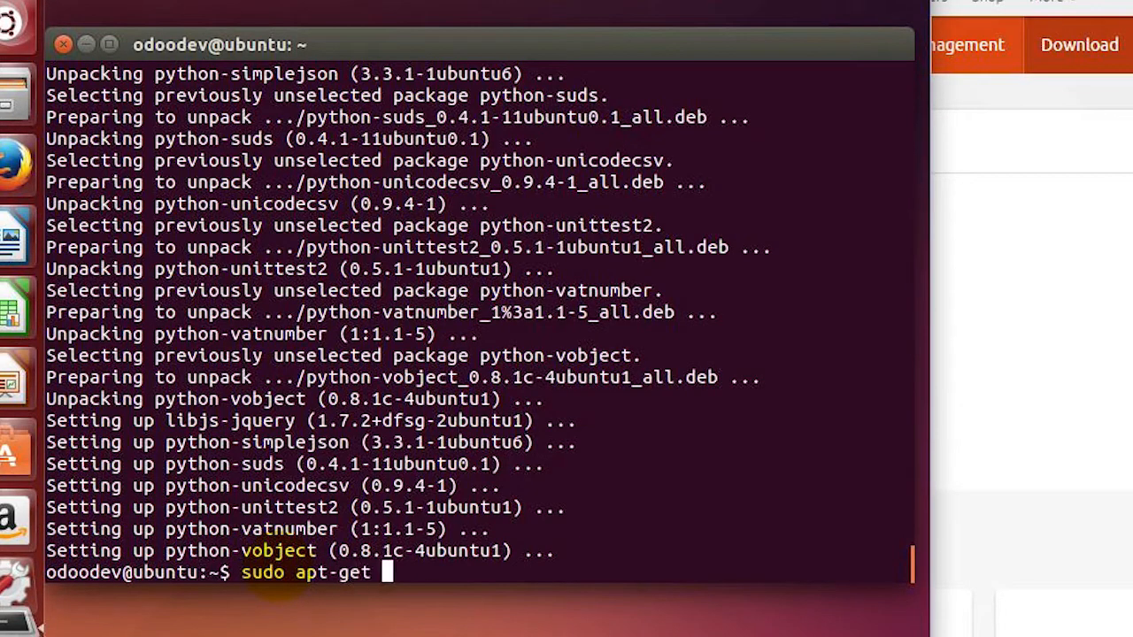
{"action": "type", "text": "install"}
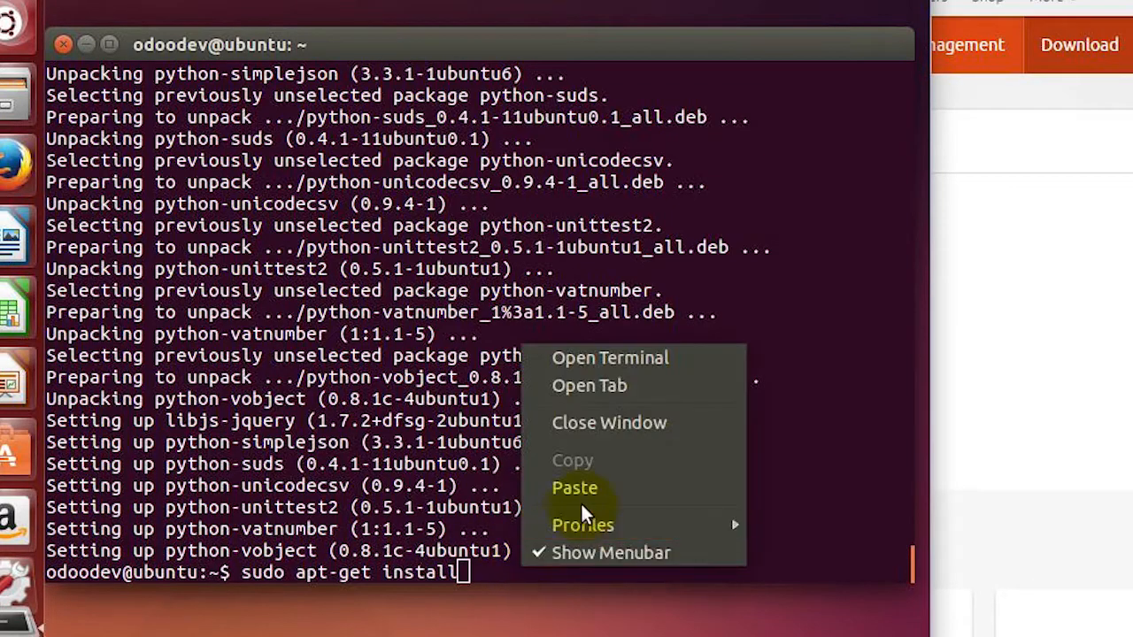
{"action": "left_click", "coordinate": [574, 487]}
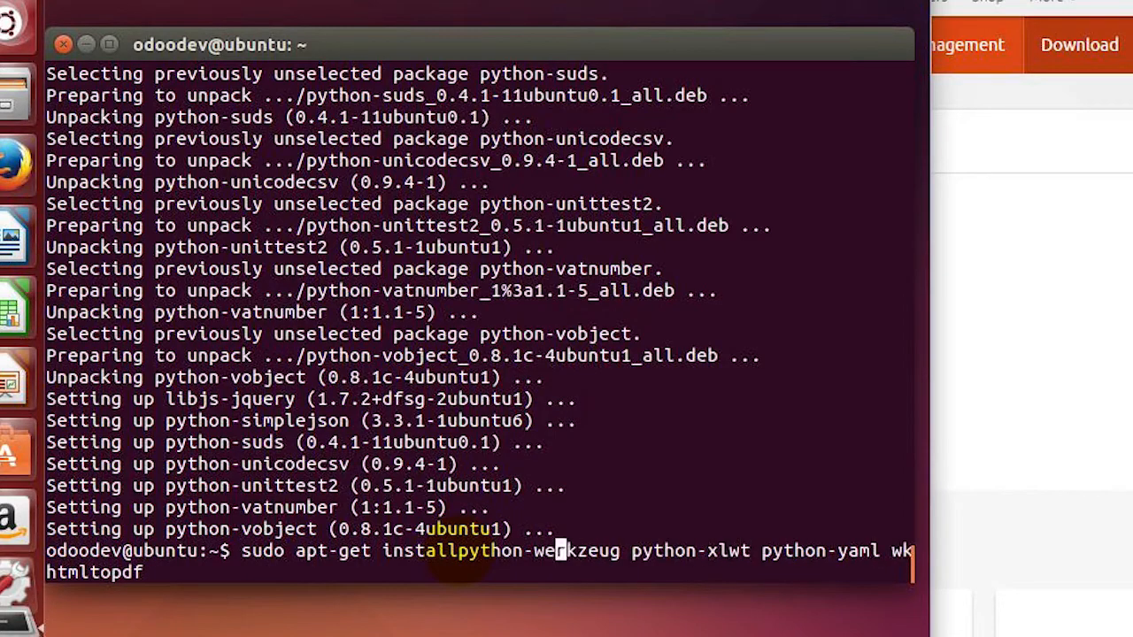
{"action": "key", "text": "Return"}
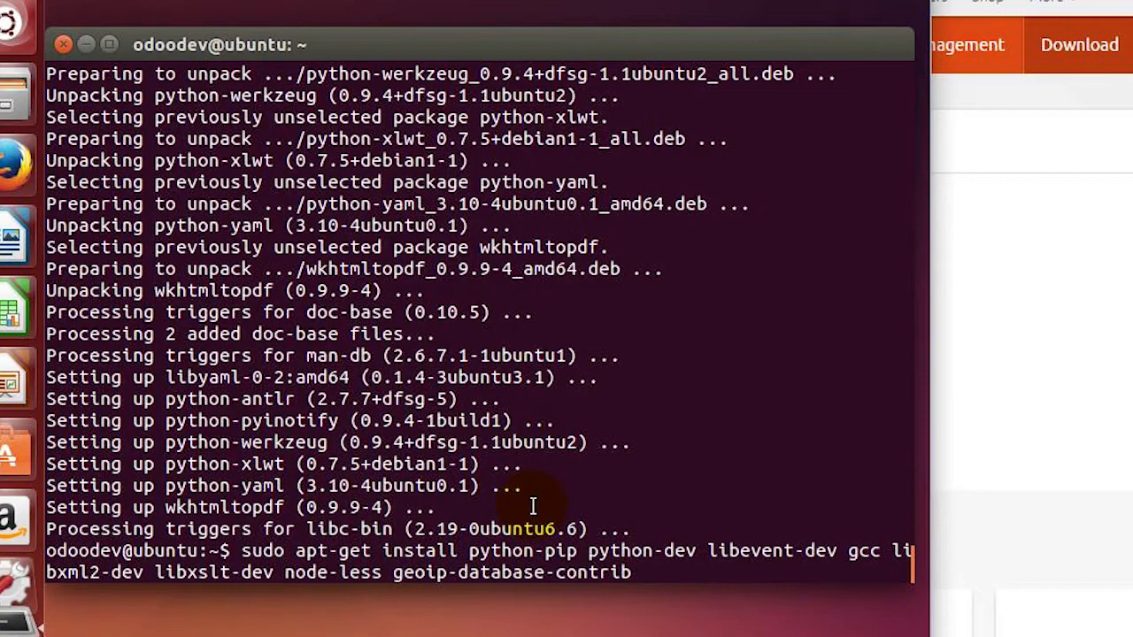
- Install python-pip, python-dev, libevent-dev, gcc, libxml2/libxslt dev libraries, node-less and geoip-database-contrib
{"action": "key", "text": "Return"}
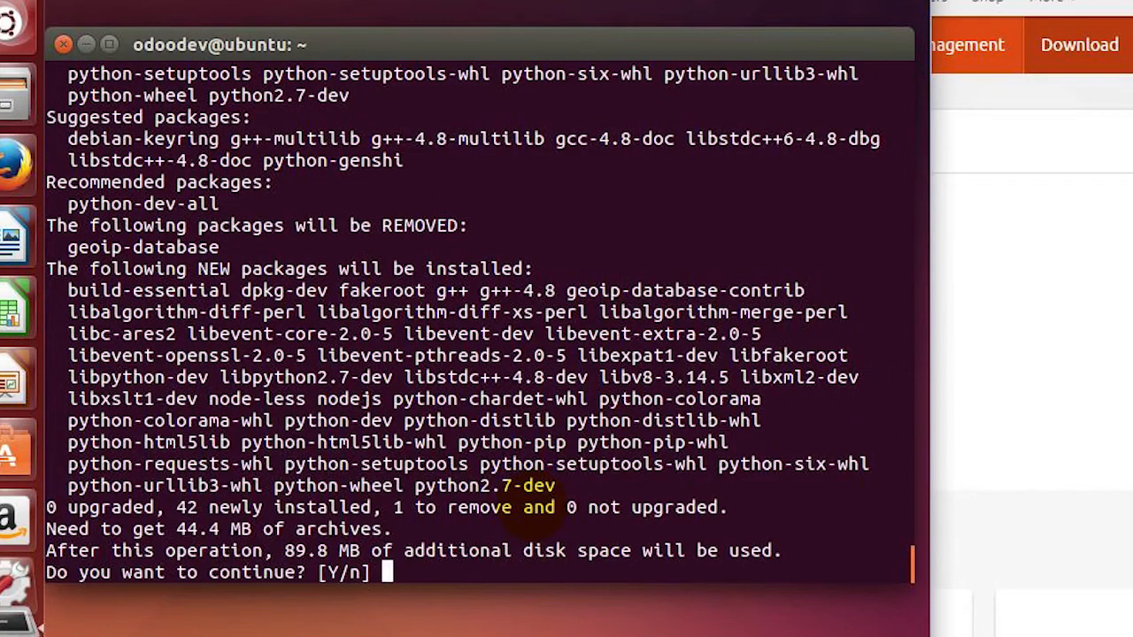
{"action": "type", "text": "Y"}
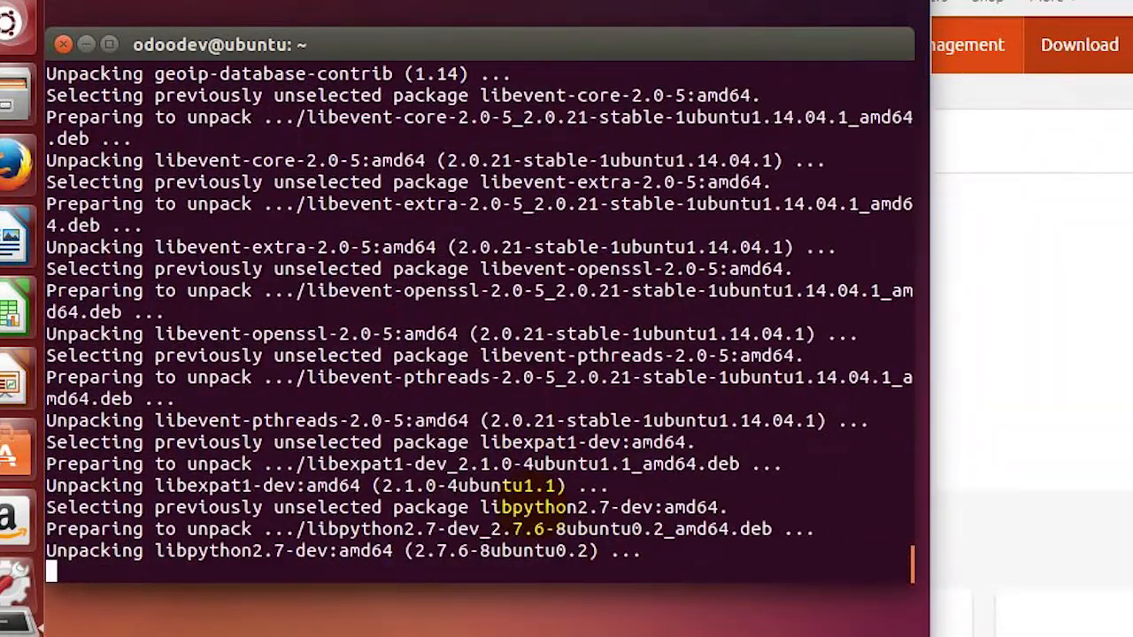
{"action": "scroll", "scroll_direction": "down", "scroll_amount": 3}
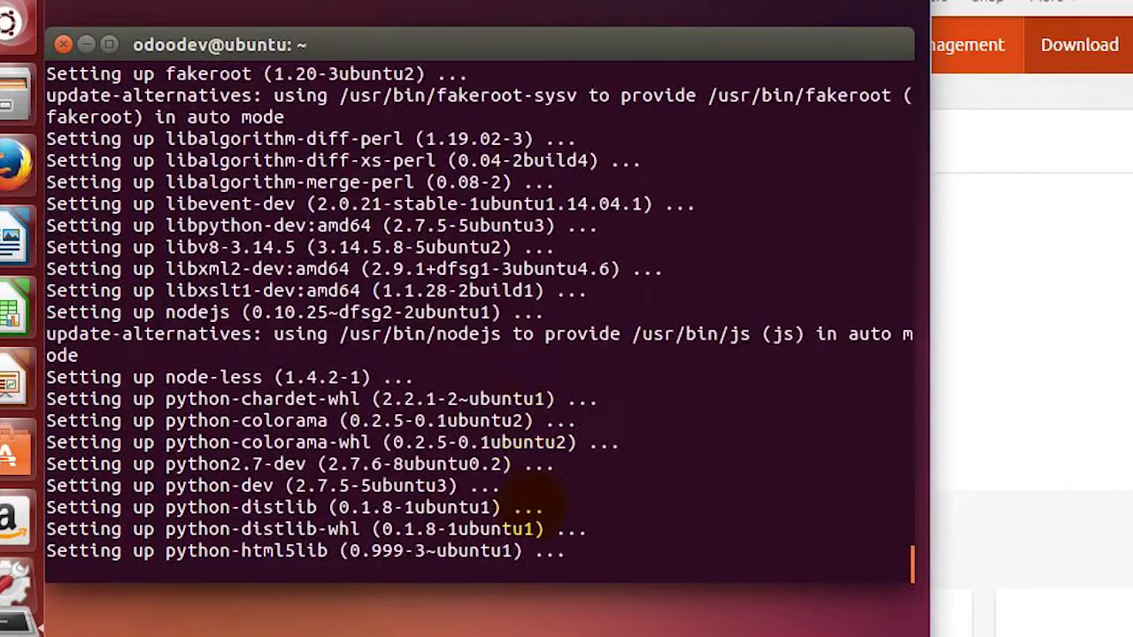
{"action": "scroll", "scroll_direction": "down", "scroll_amount": 3}
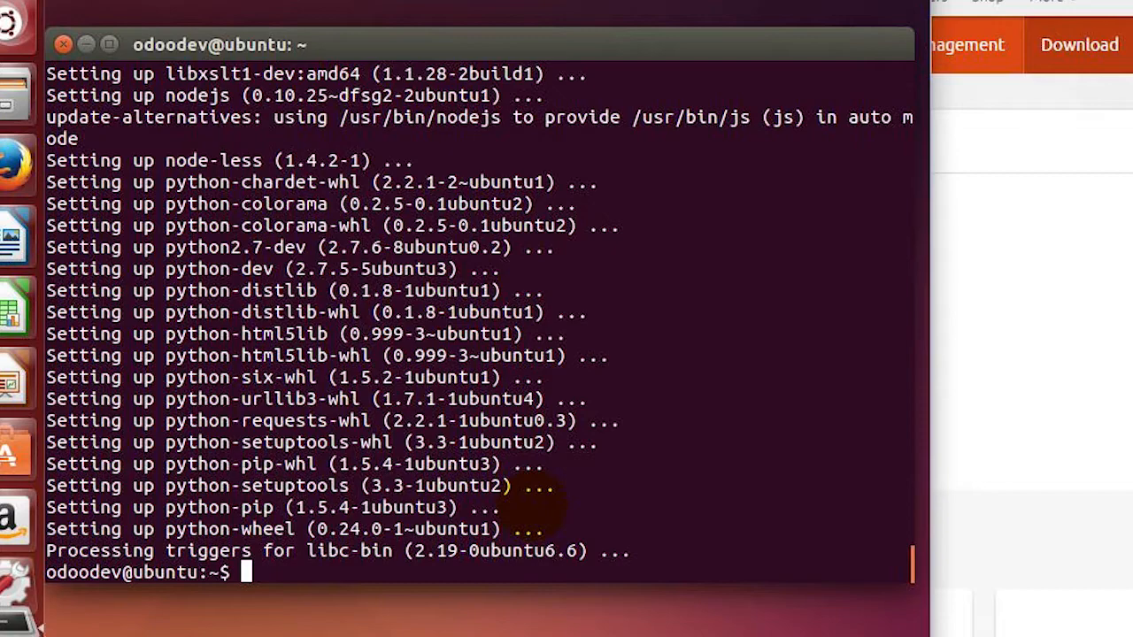
- Run sudo apt-get install git and confirm with Y to download git, git-man and liberror-perl
{"action": "type", "text": "sud"}
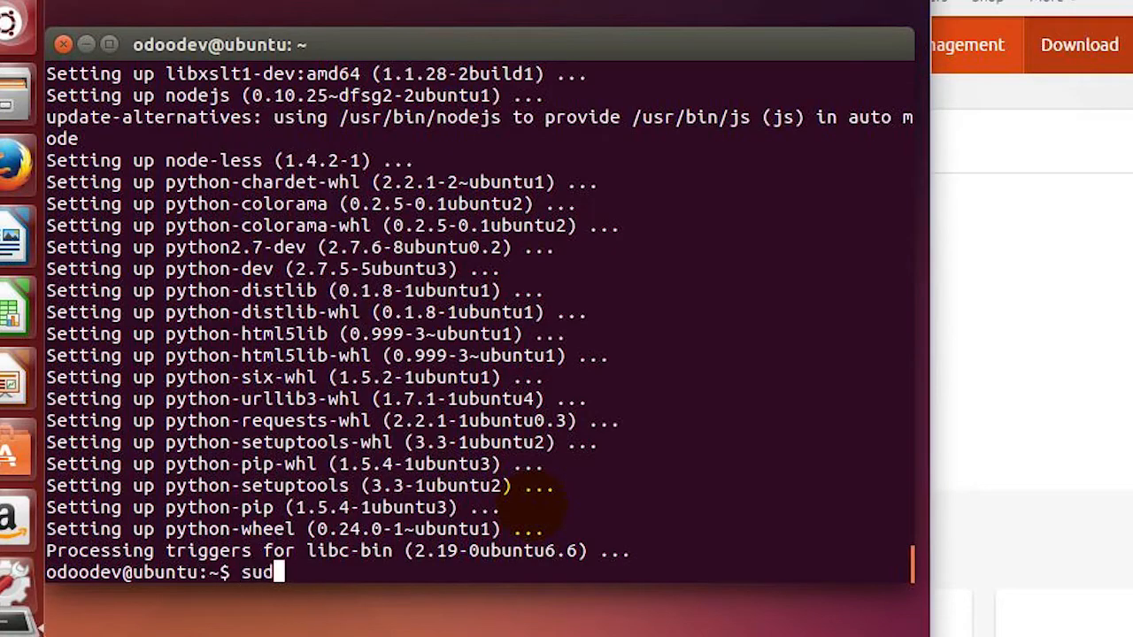
{"action": "type", "text": "o apt"}
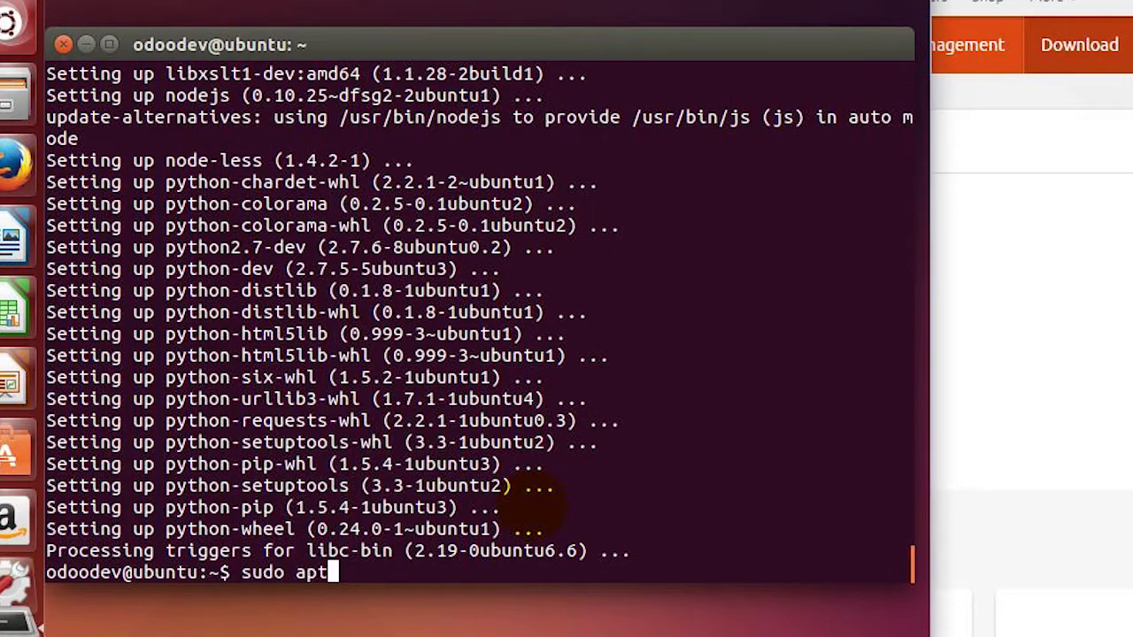
{"action": "type", "text": "-gat"}
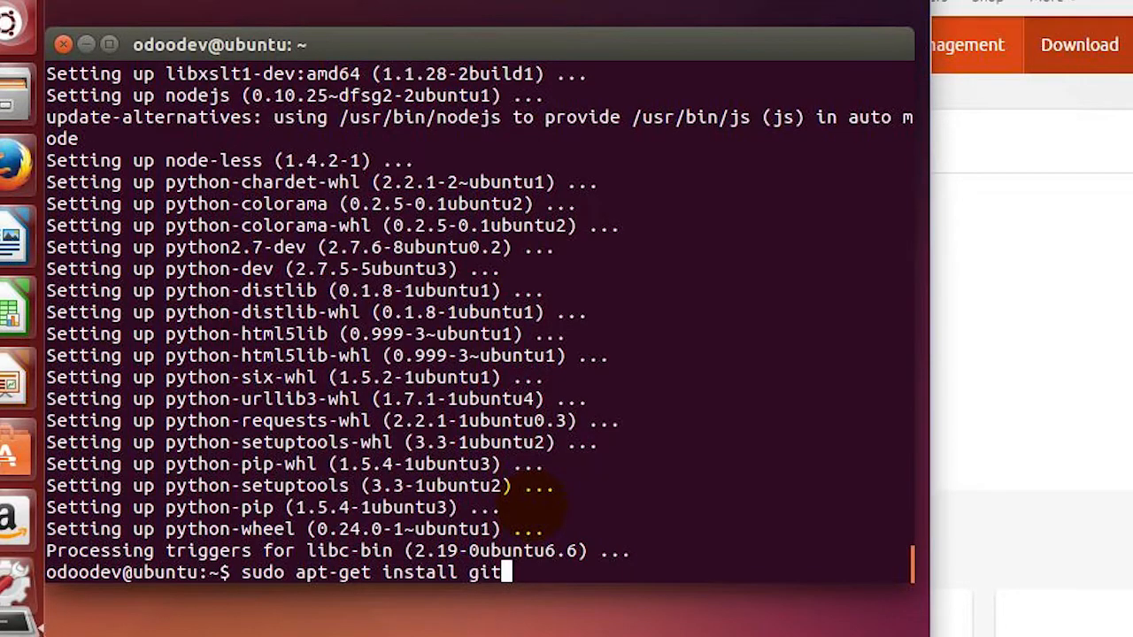
{"action": "key", "text": "Return"}
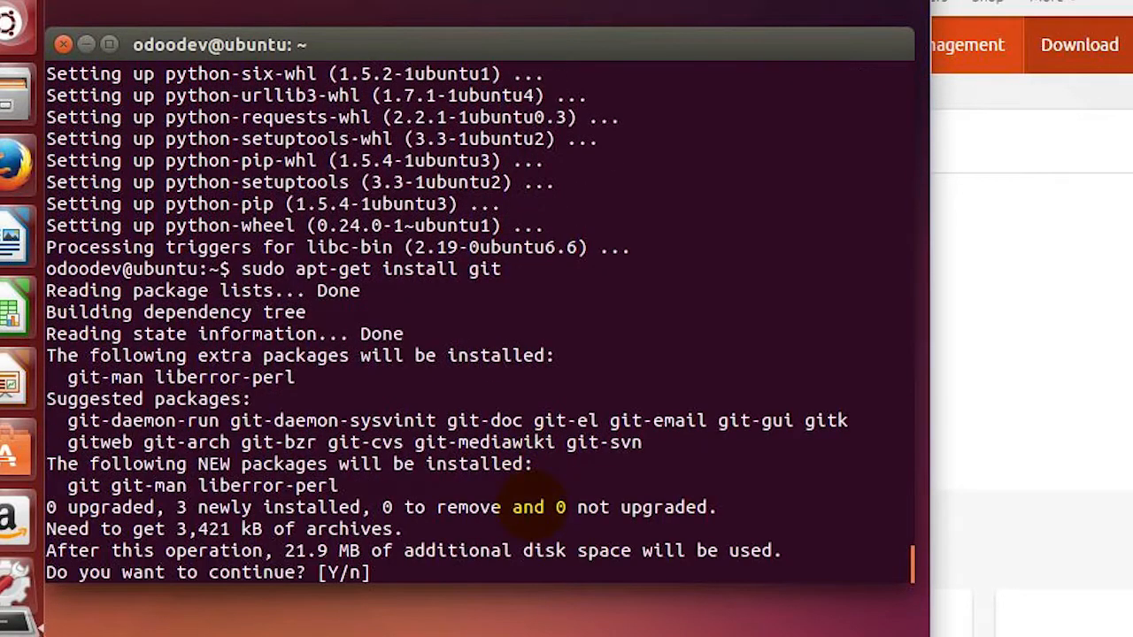
{"action": "type", "text": "Y"}
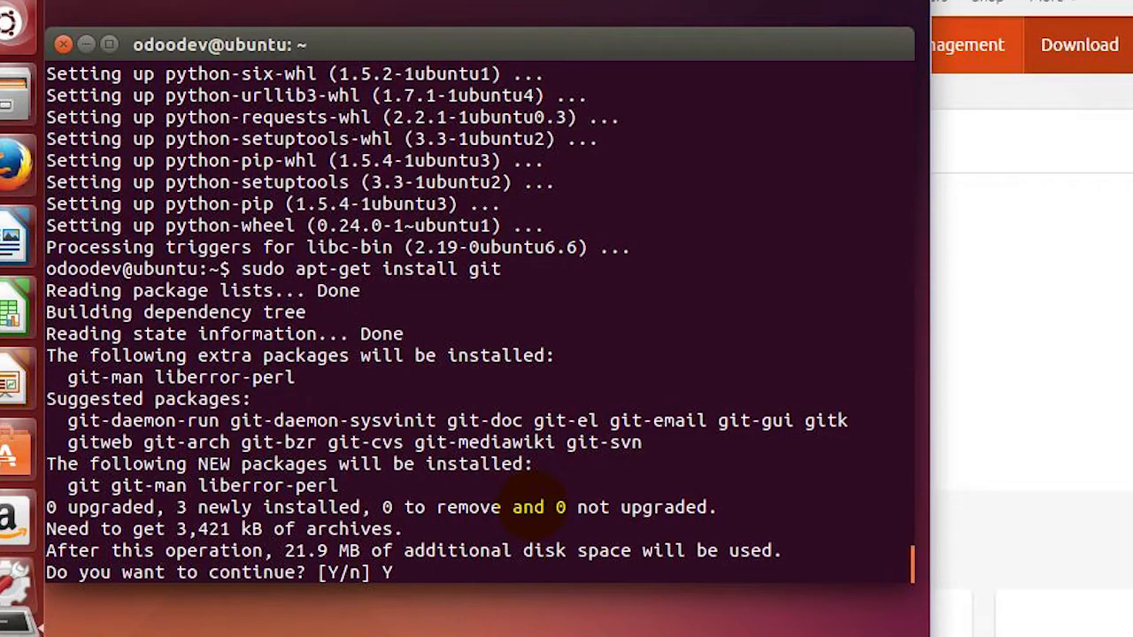
{"action": "key", "text": "Return"}
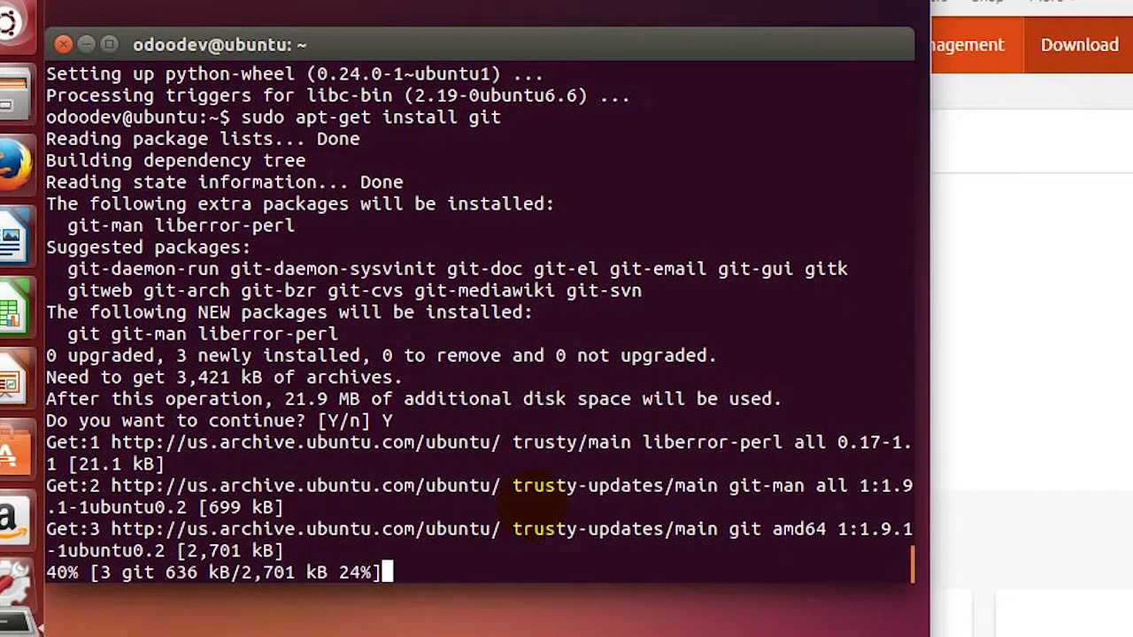